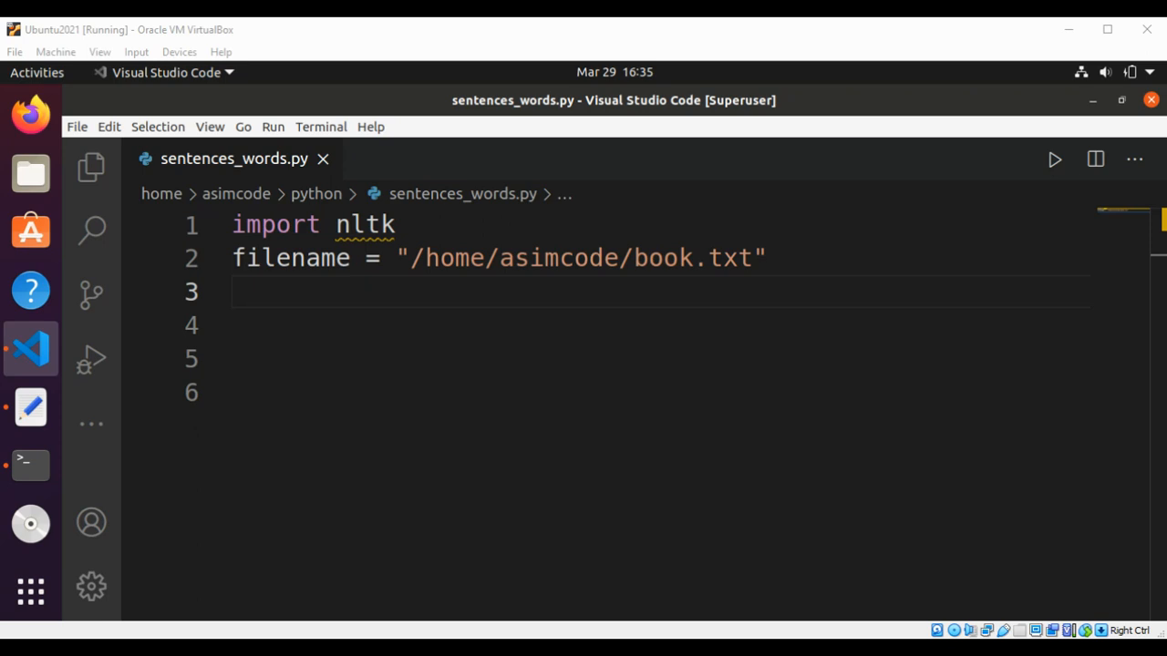
pyautogui.moveTo(459, 309)
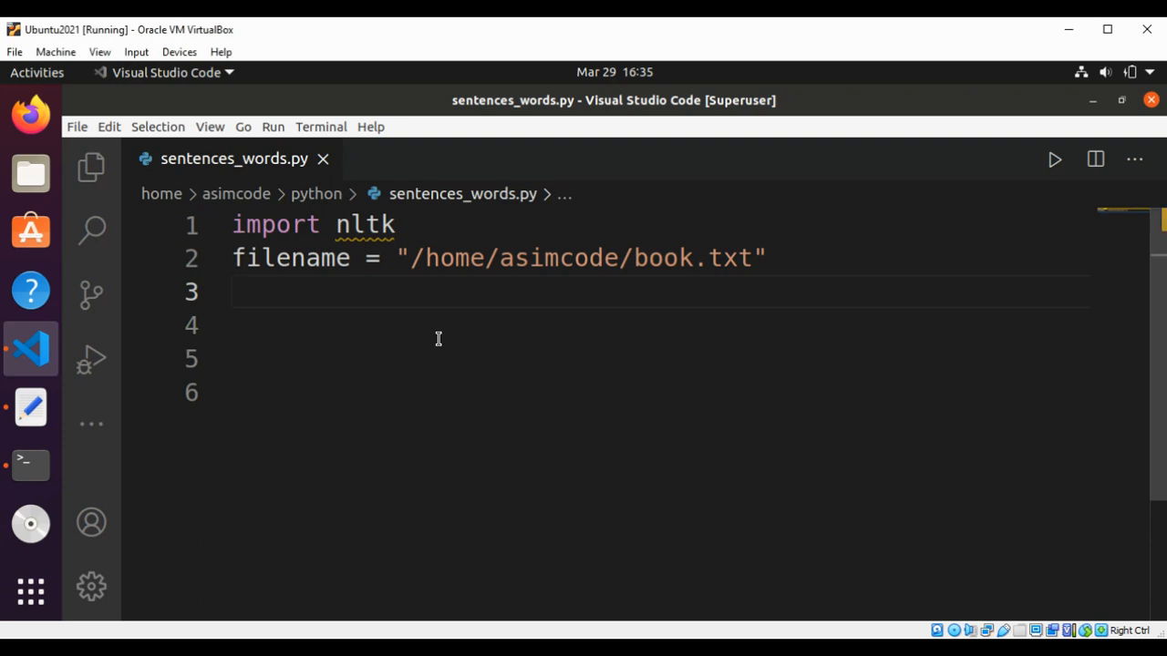
# Write file = open(filename,"r",encoding="utf-8") on line 3 and begin the text line
pyautogui.write('file')
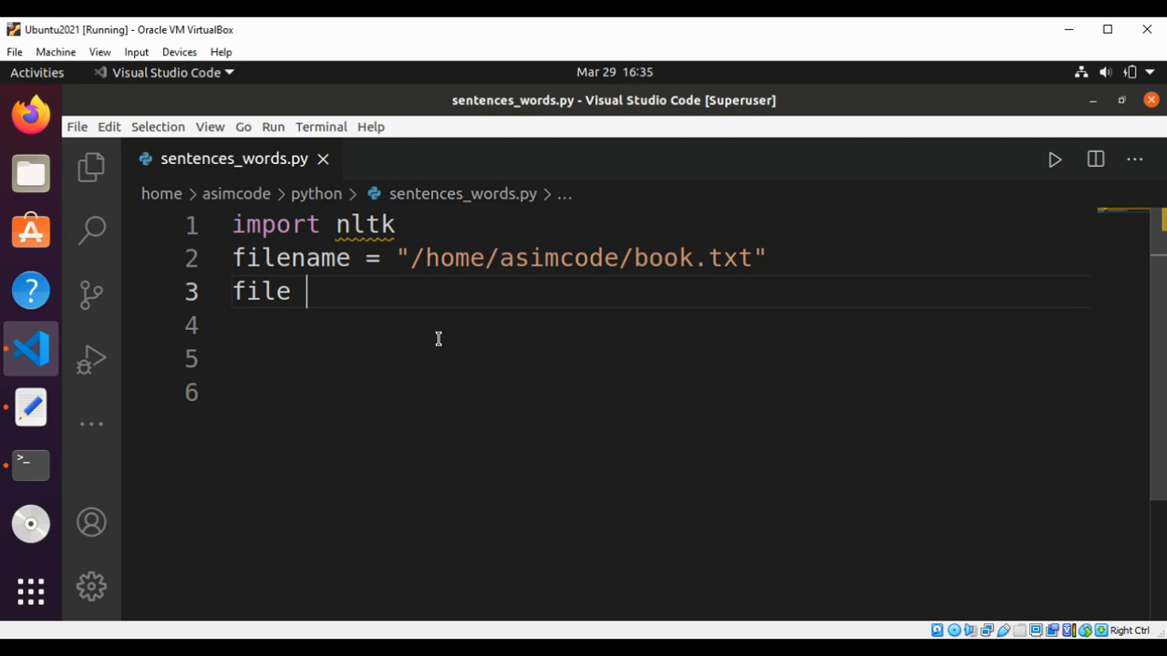
pyautogui.write('= open')
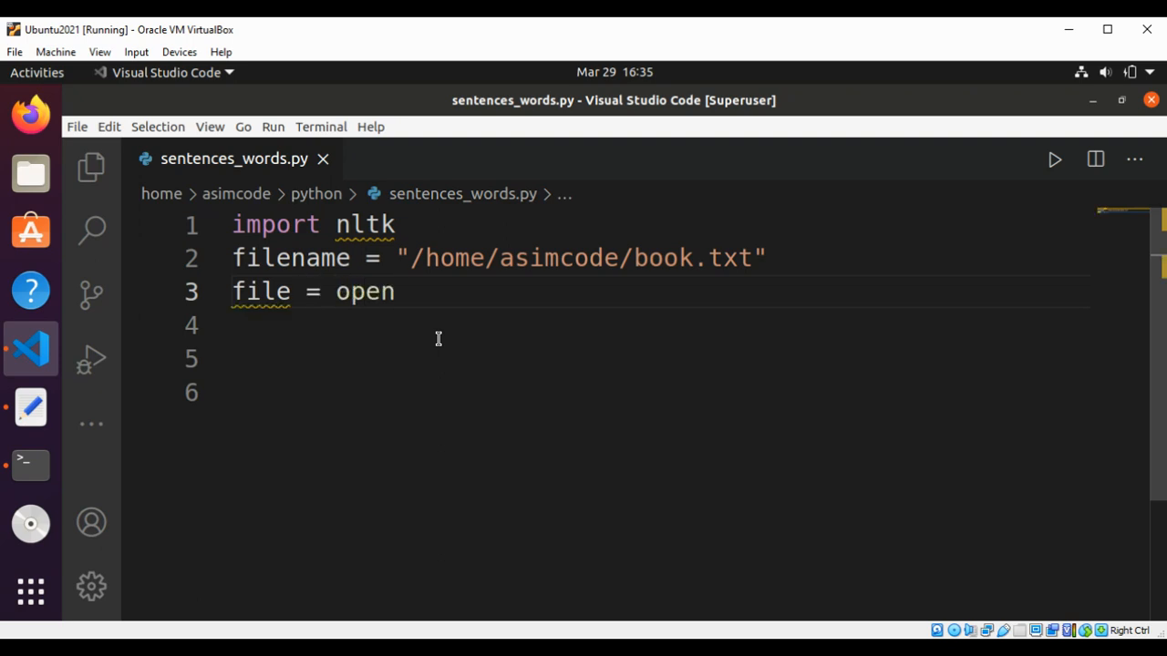
pyautogui.write('(filename')
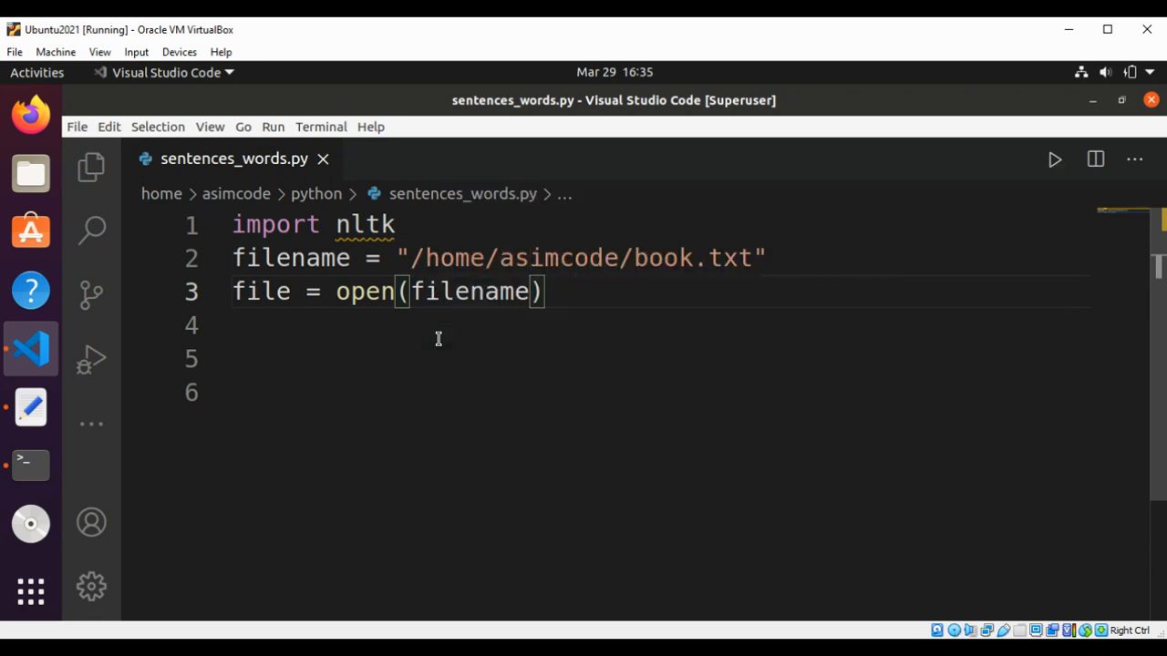
pyautogui.write(',')
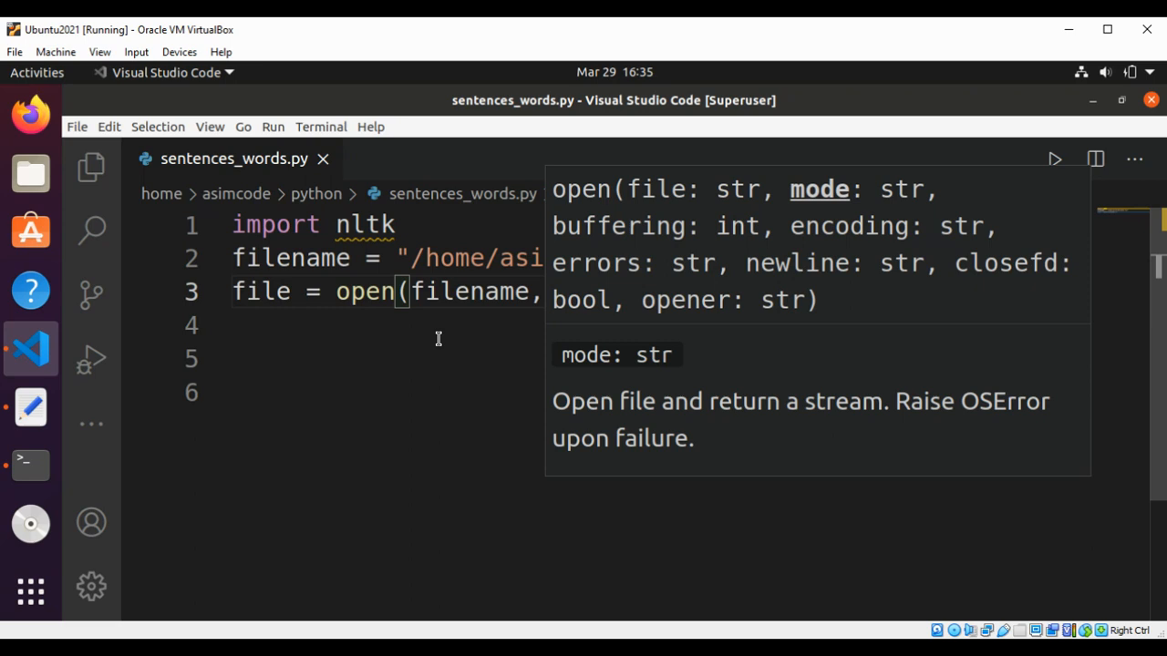
pyautogui.write('"r"')
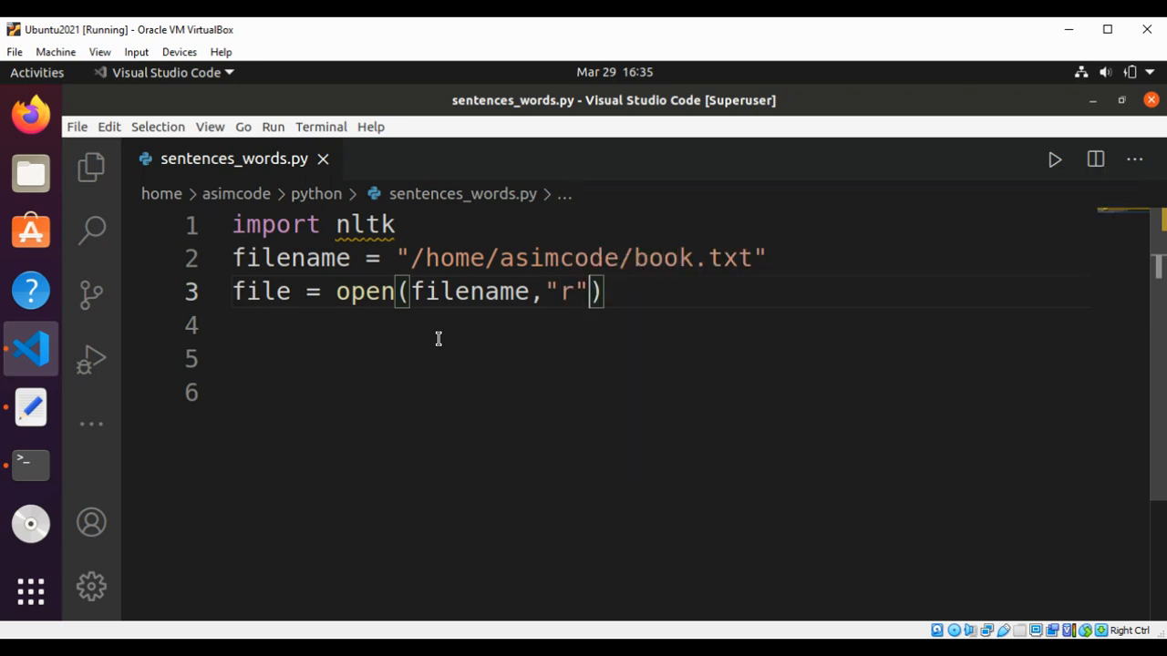
pyautogui.write(',enc')
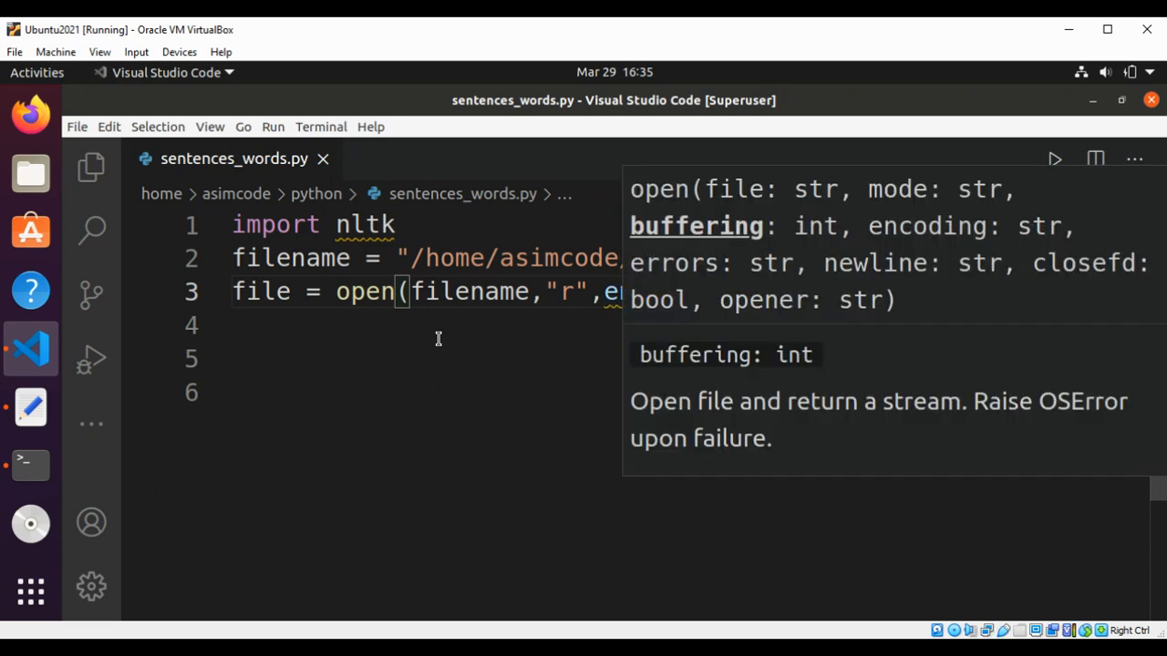
pyautogui.write('ncoding="utf-8")')
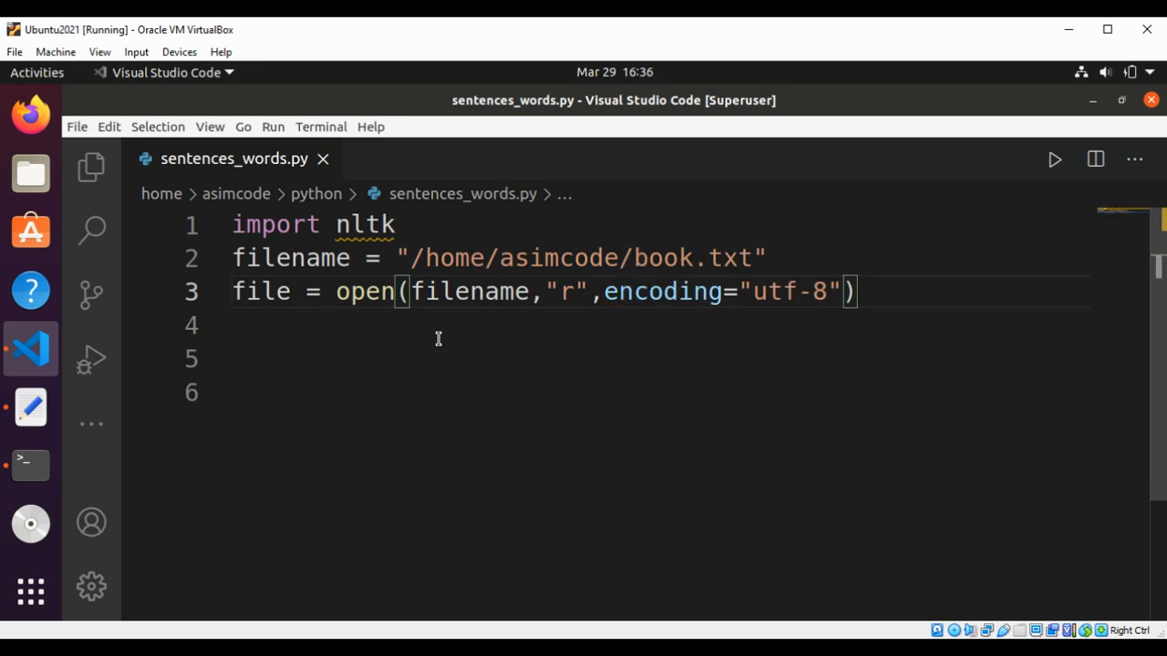
pyautogui.write('tex')
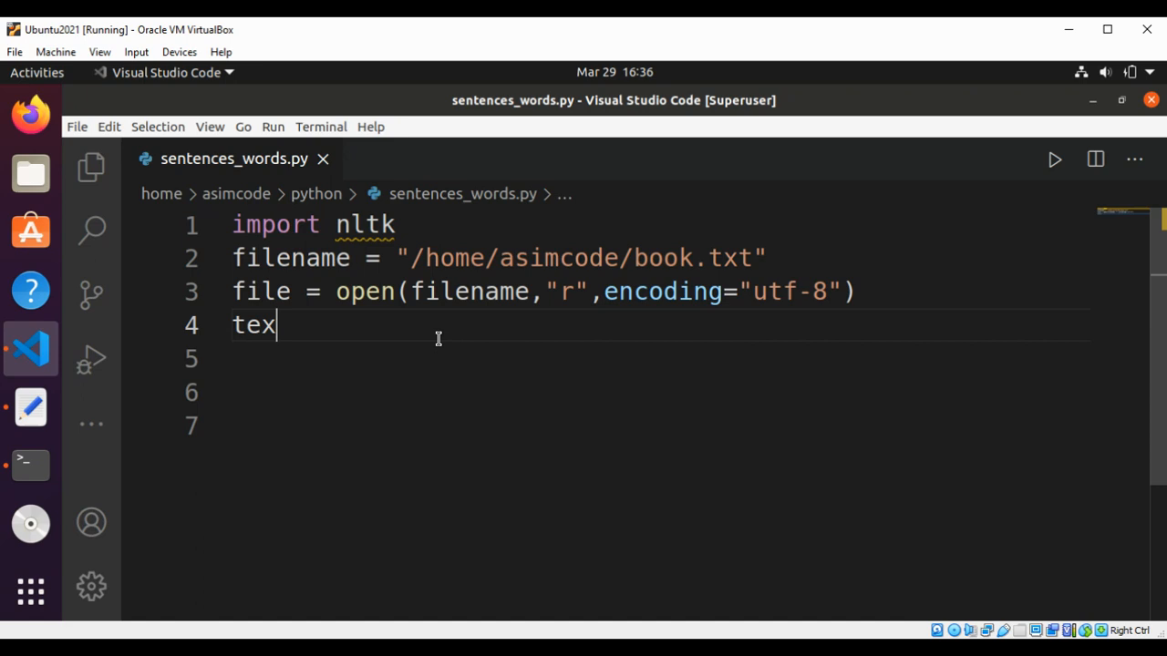
# Complete line 4 as text = file.read() to load the book's contents
pyautogui.write('t = file')
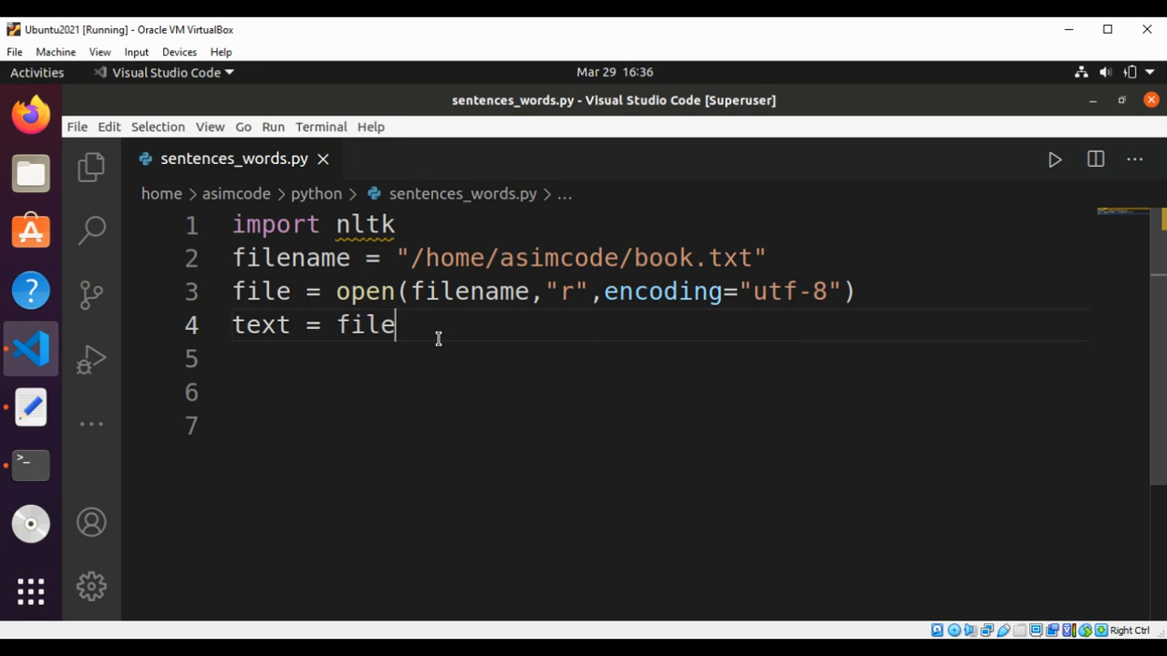
pyautogui.write('.read()')
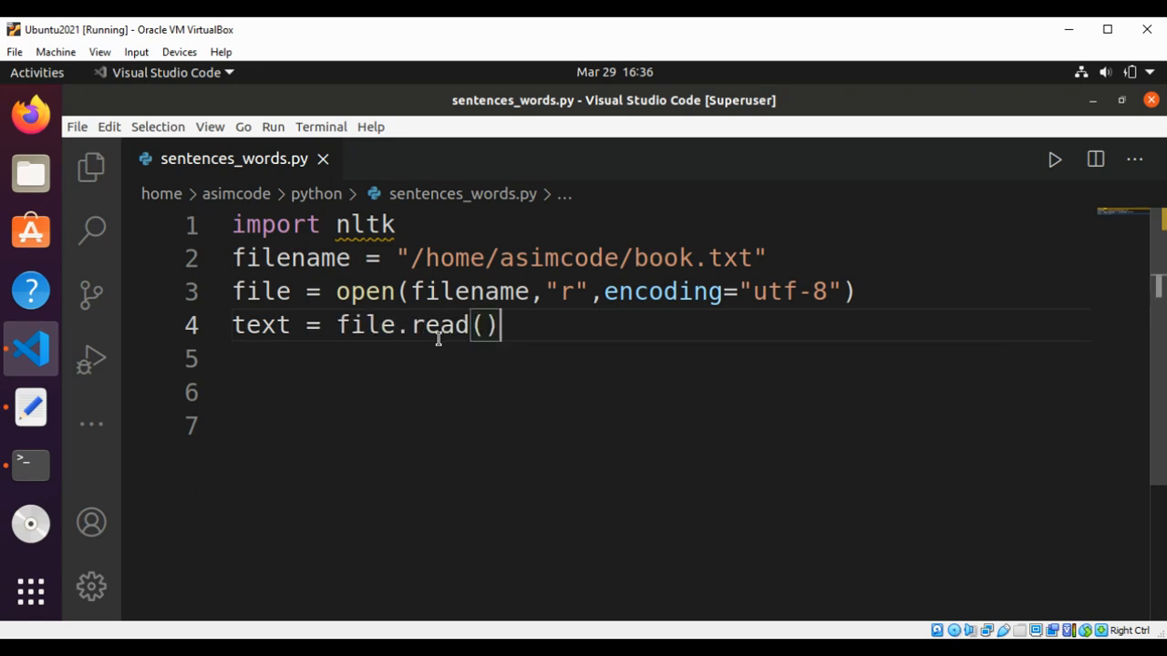
pyautogui.press('Return')
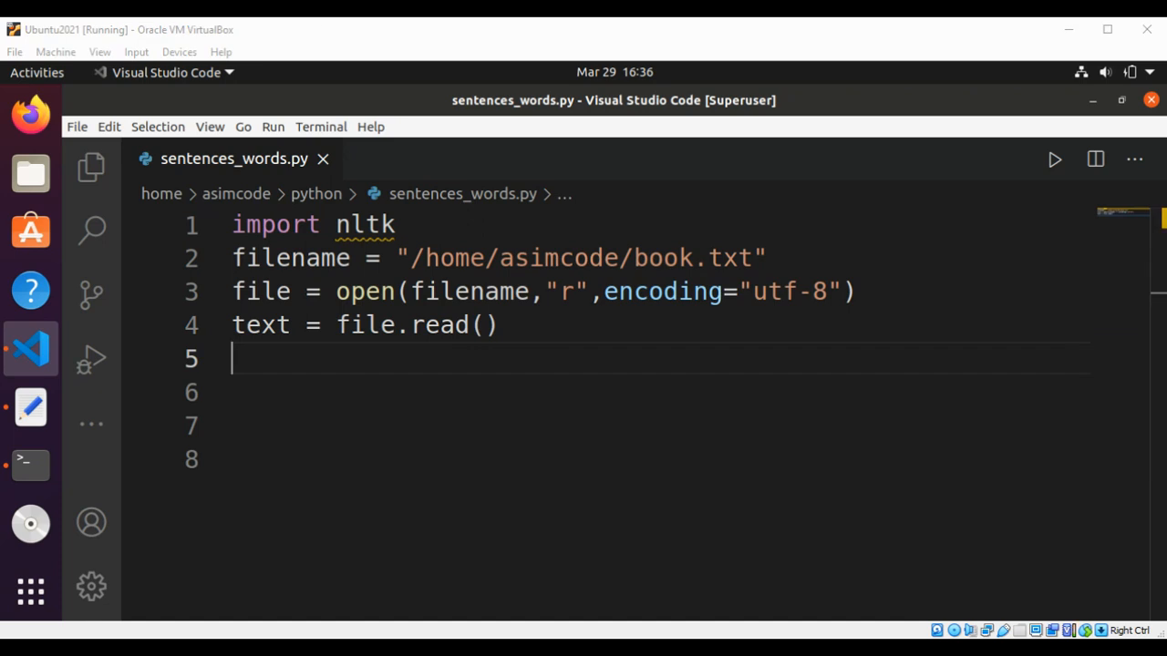
pyautogui.moveTo(525, 355)
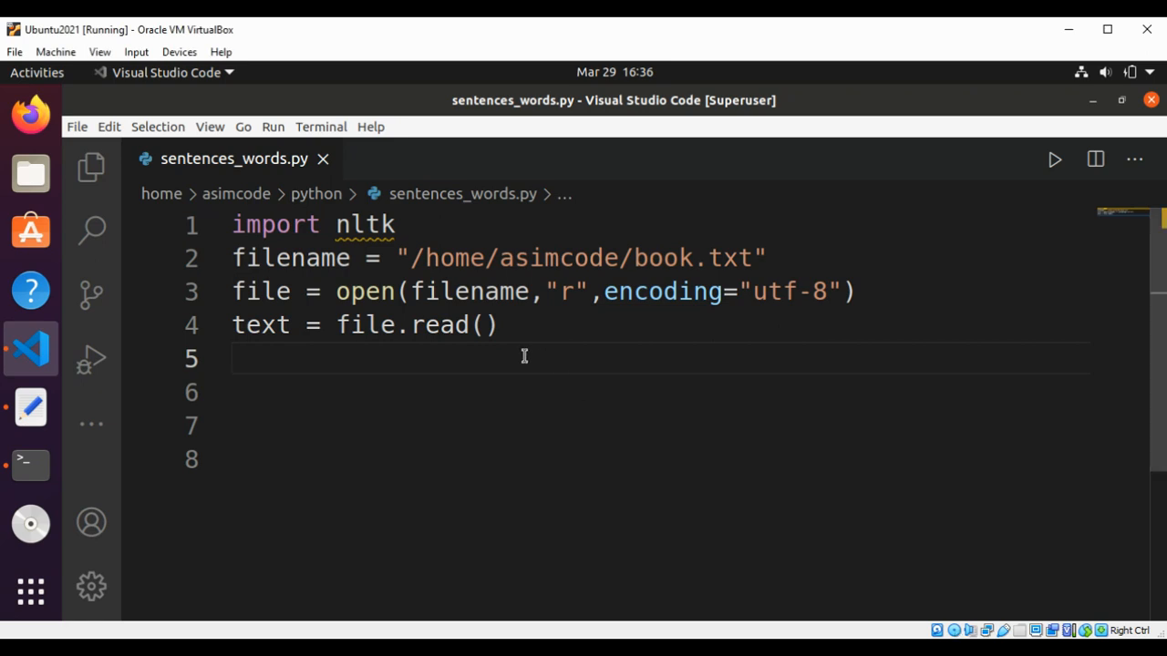
# Add text = text.replace("\n"," ") to turn newlines into spaces
pyautogui.write('text')
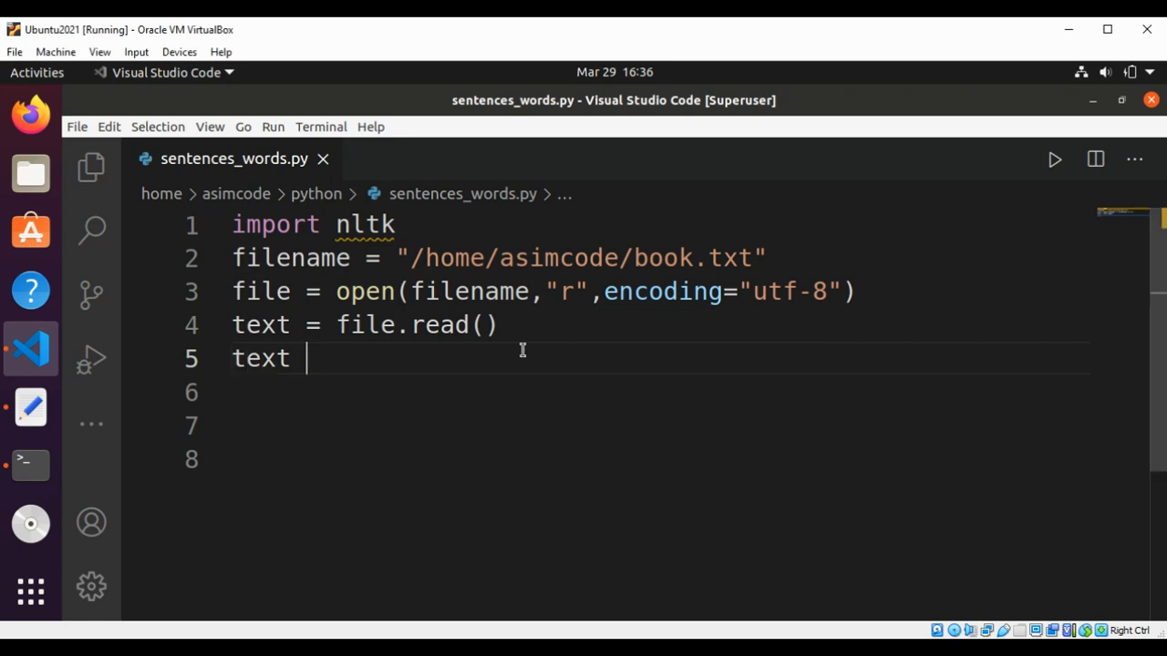
pyautogui.write('= text')
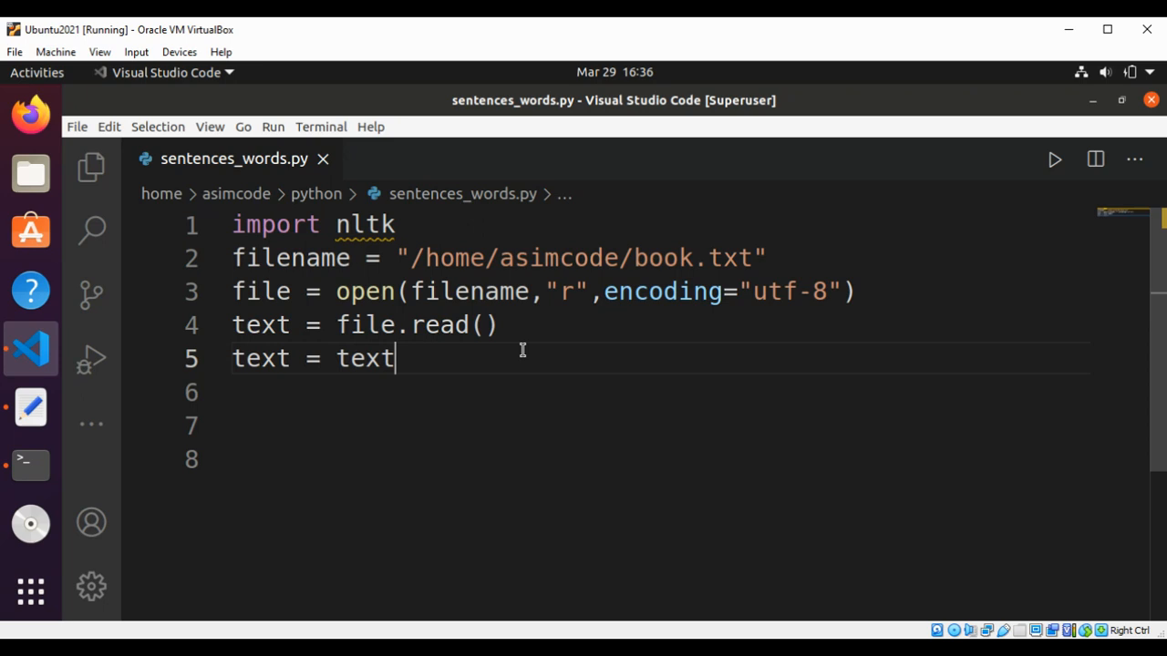
pyautogui.write('.replace')
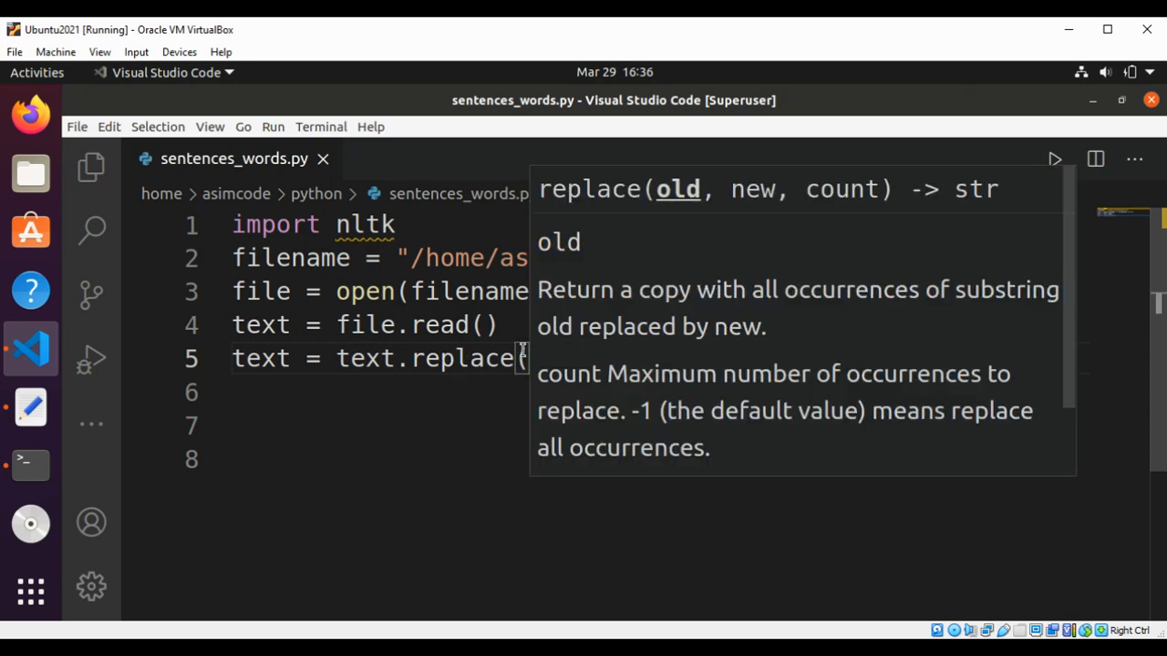
pyautogui.write('("\\n"')
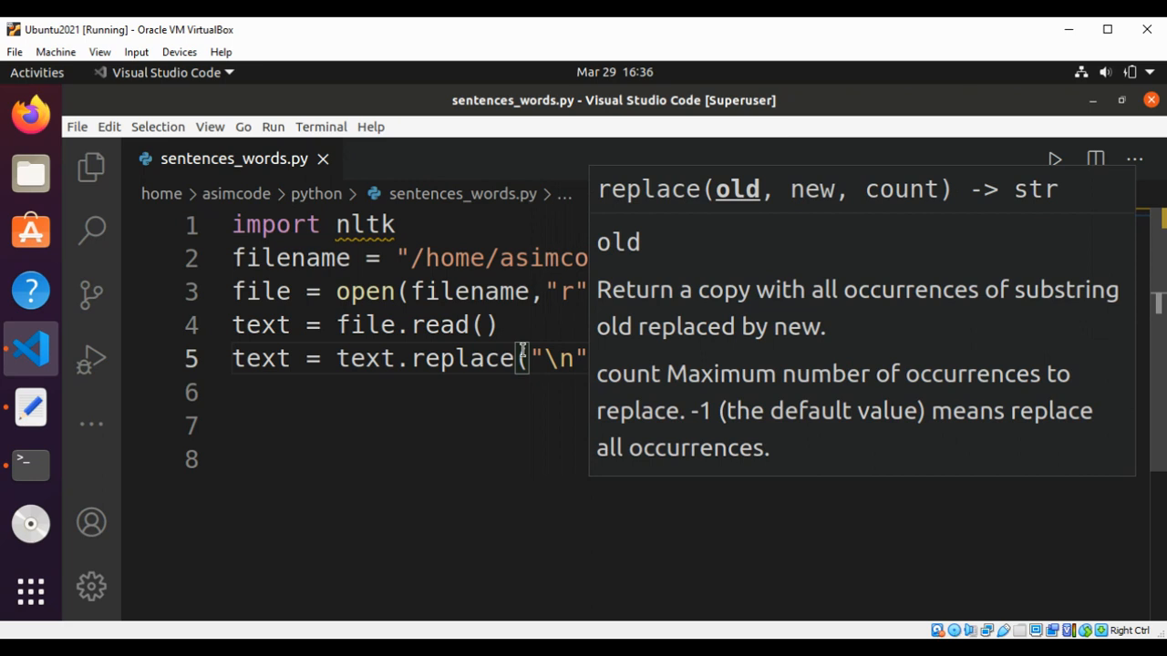
pyautogui.write(',')
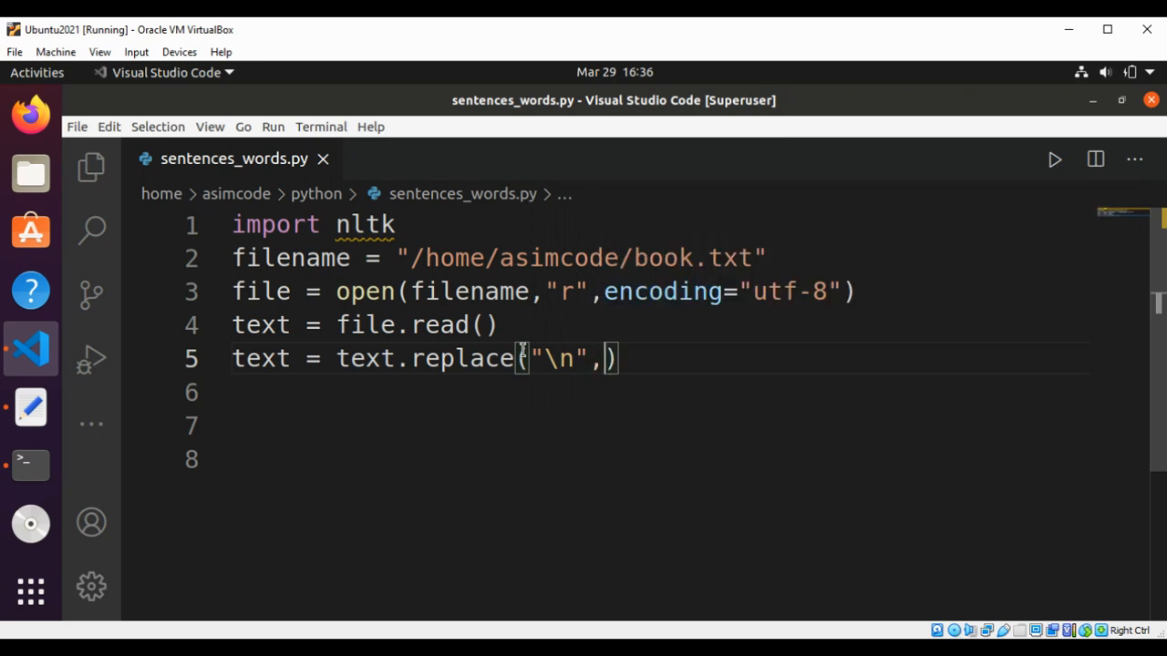
pyautogui.write('" "')
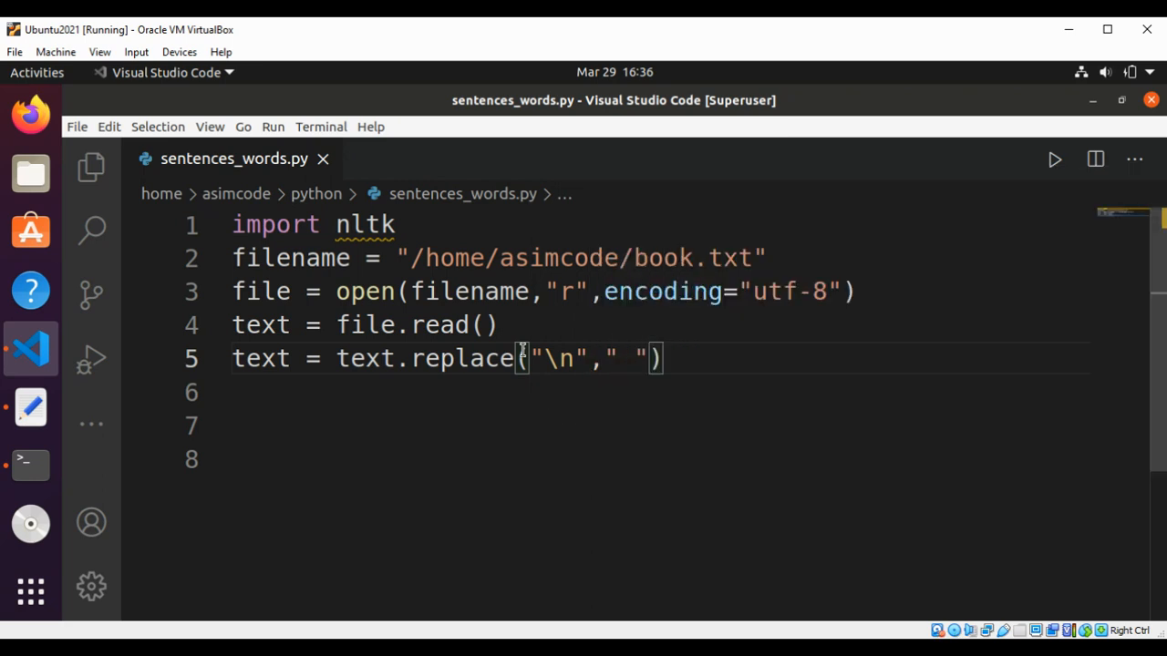
pyautogui.press('Return')
pyautogui.write('words')
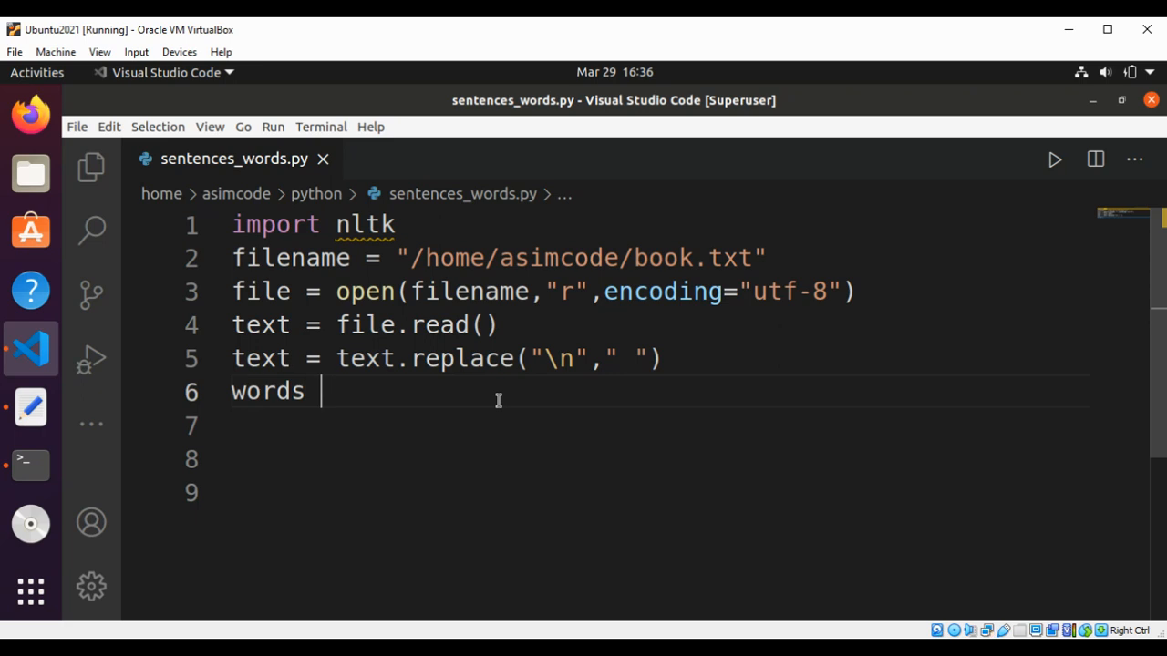
# Complete line 6 as words = nltk.tokenize.word_tokenize(text)
pyautogui.write('= nlt')
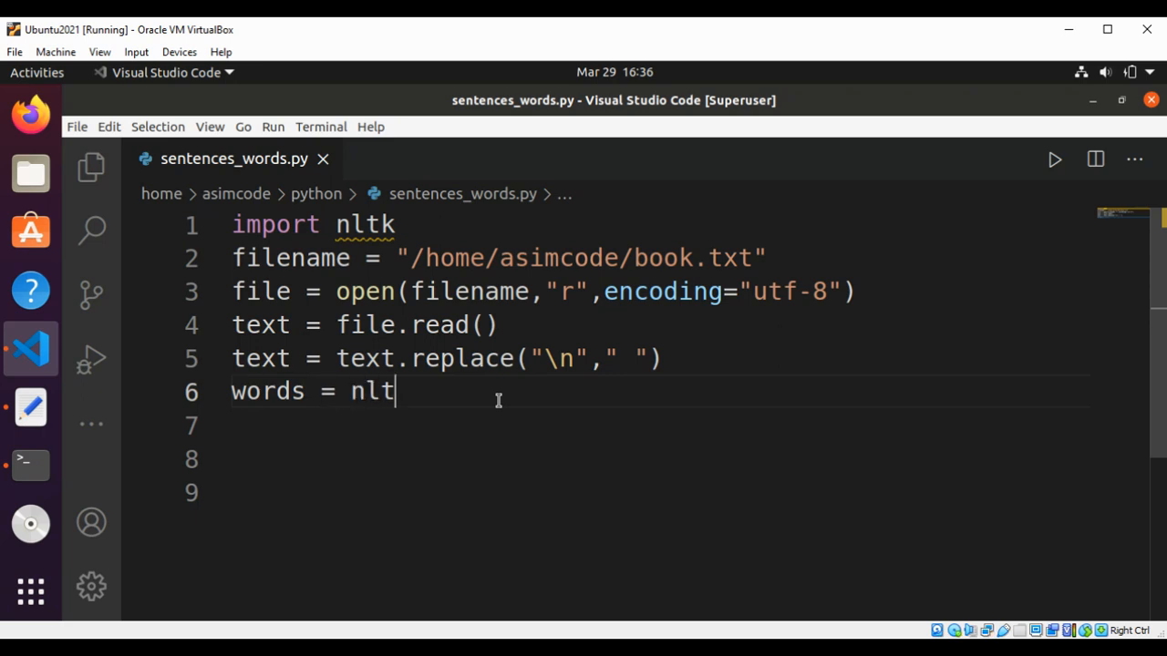
pyautogui.write('k')
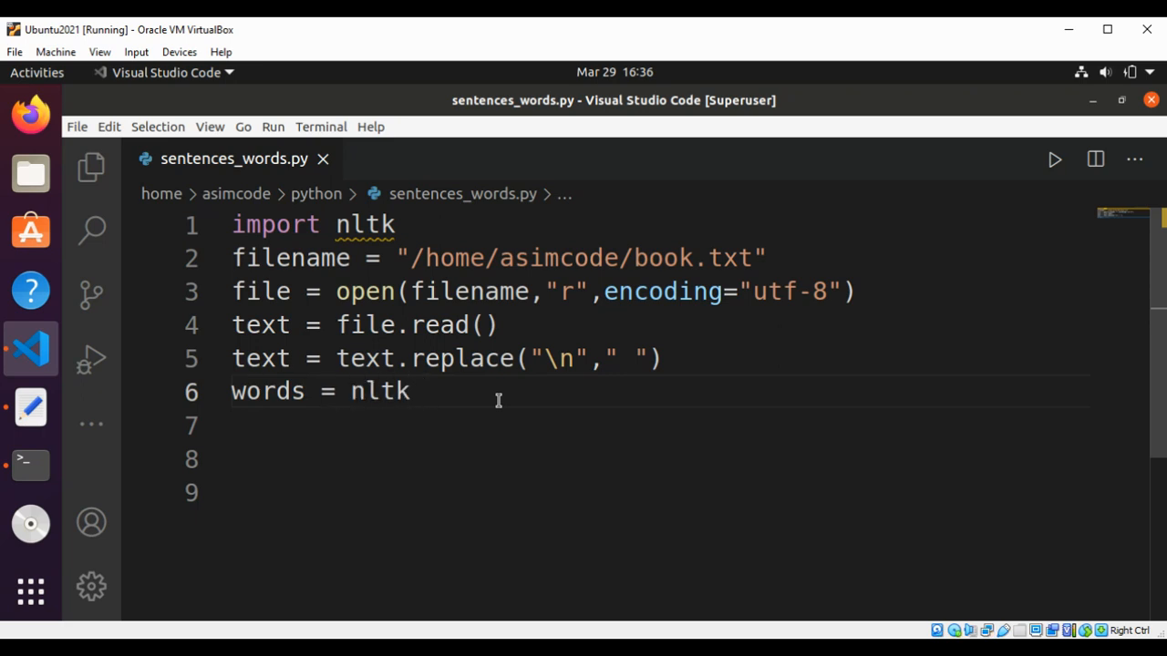
pyautogui.write('.to')
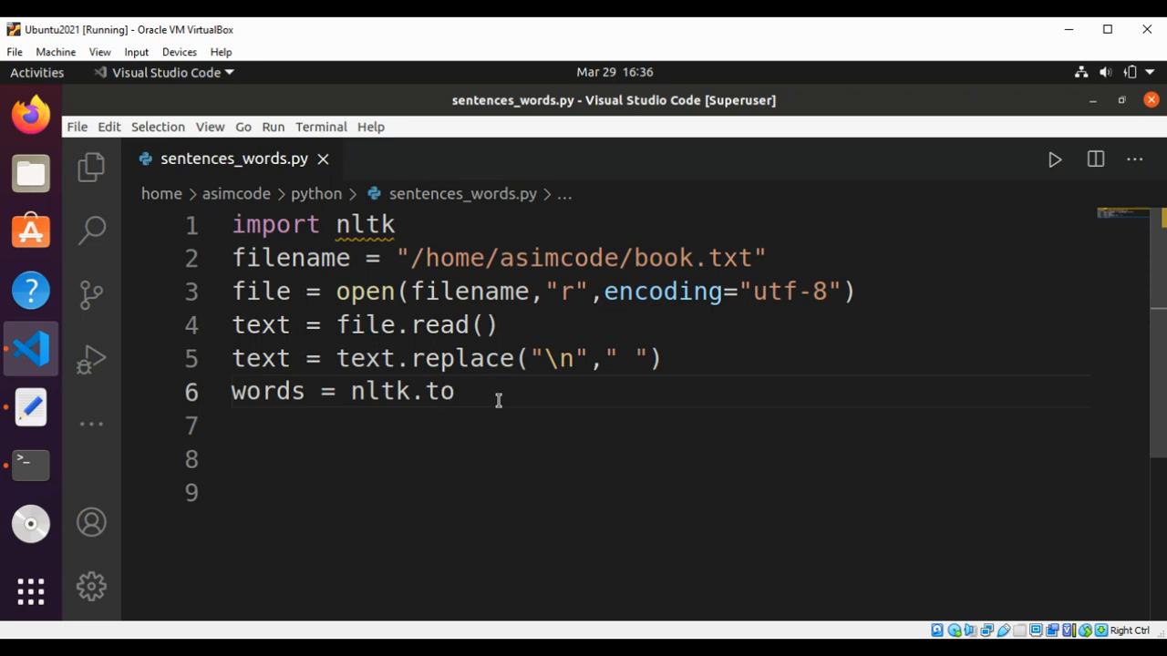
pyautogui.write('ke')
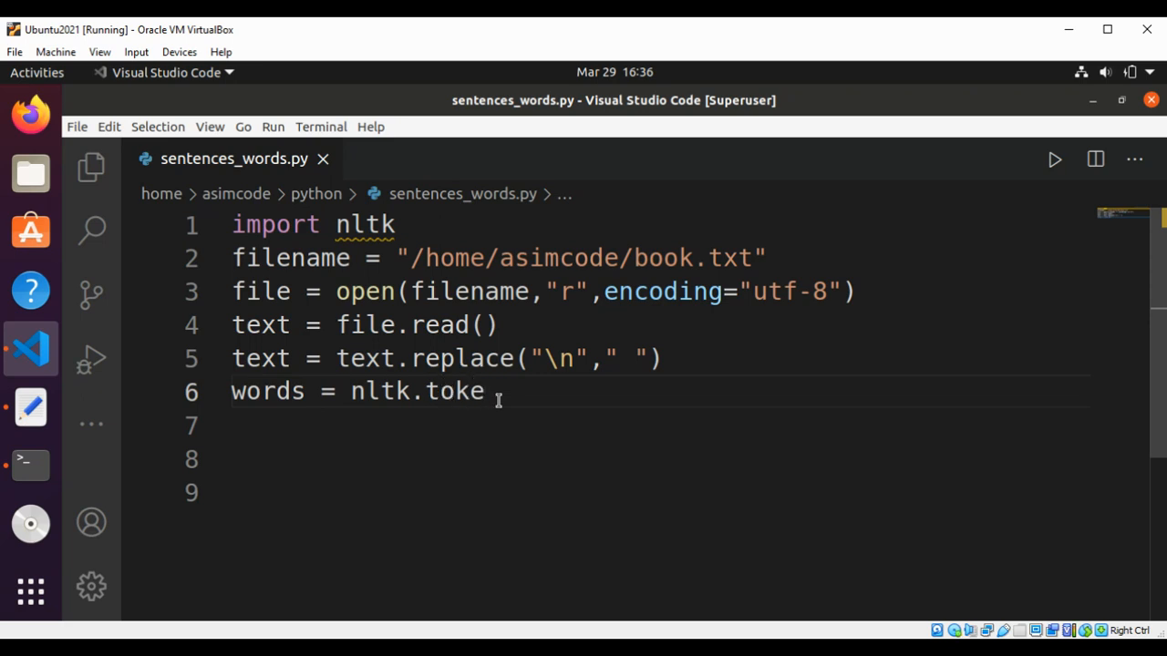
pyautogui.write('ni')
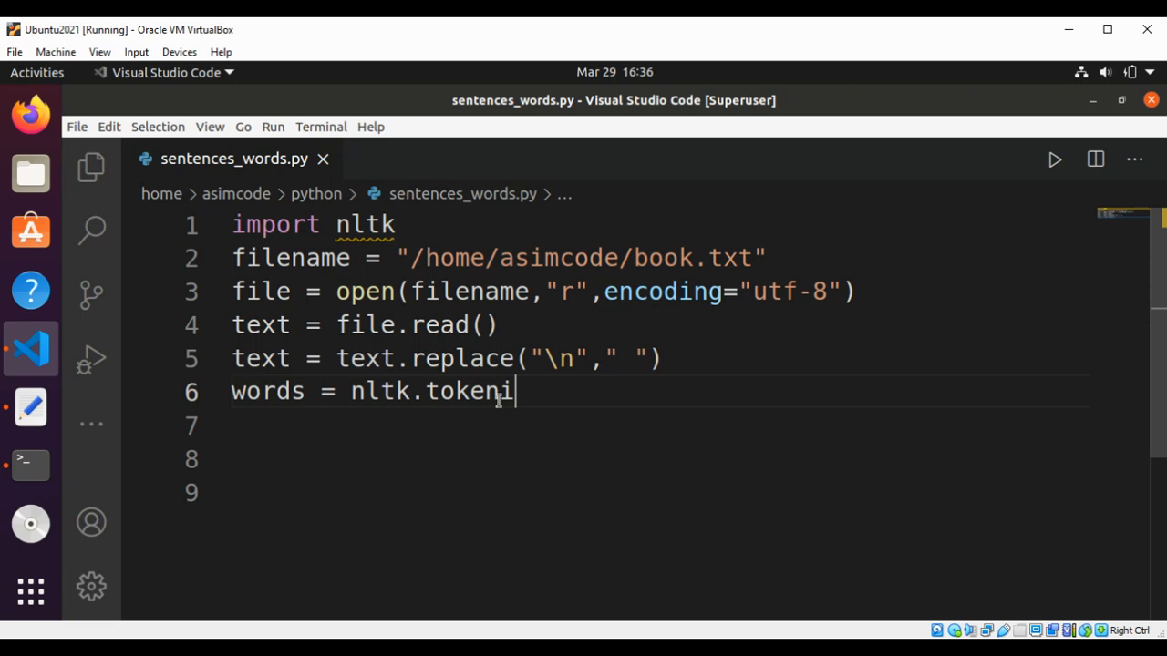
pyautogui.write('ze.')
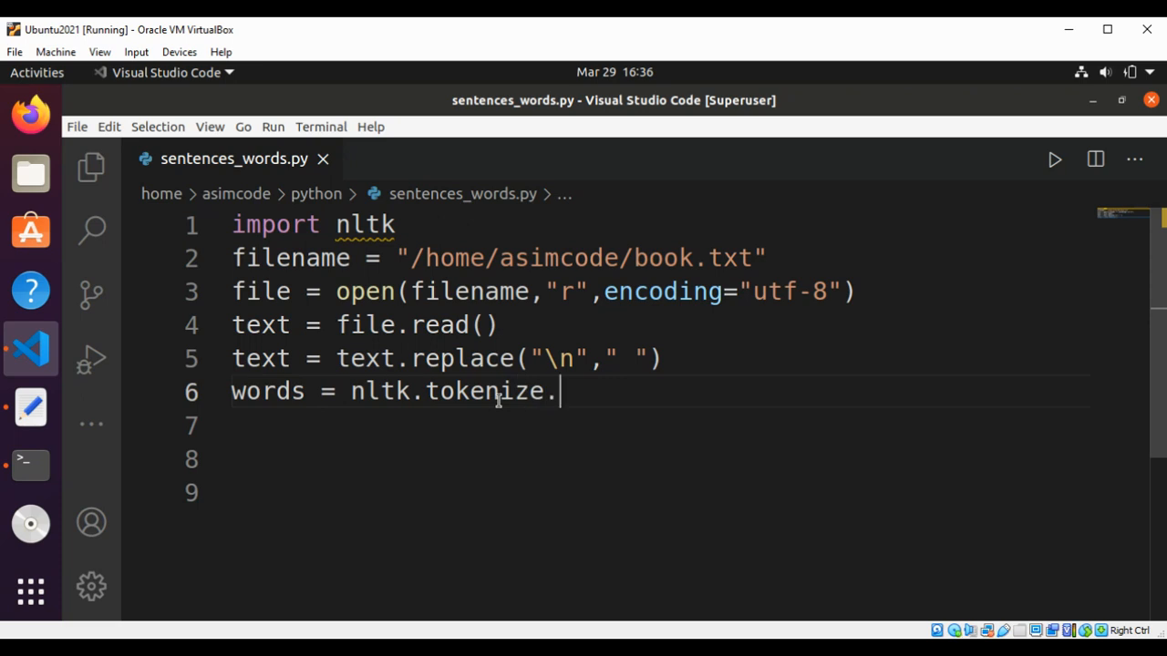
pyautogui.write('word_to')
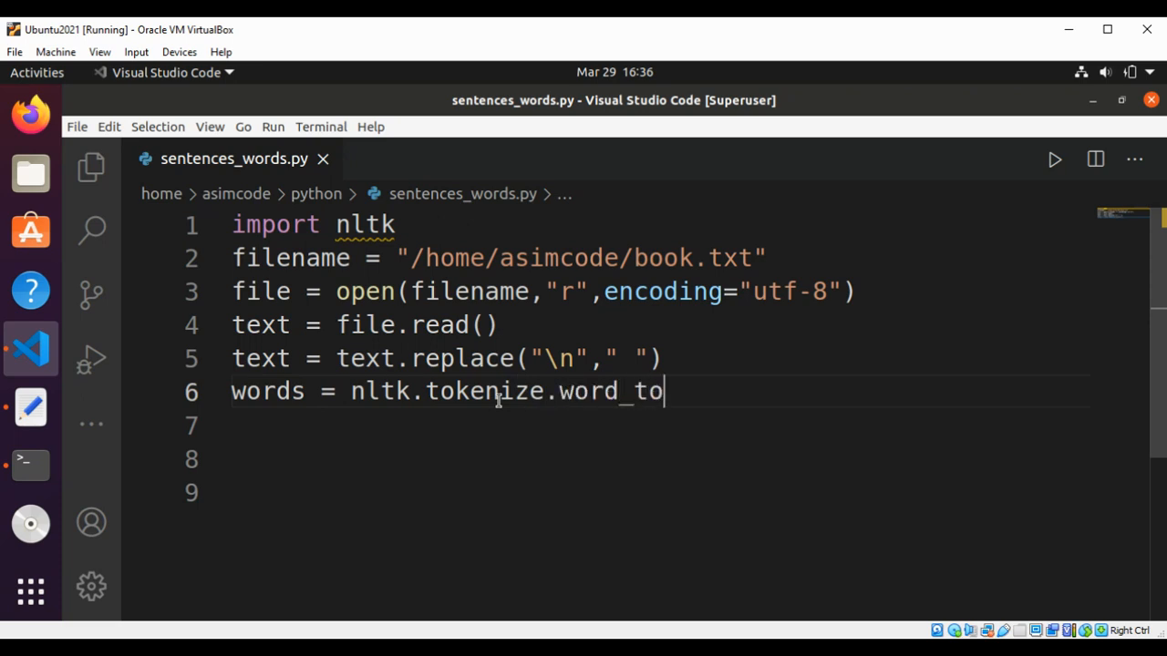
pyautogui.write('kenize(tex')
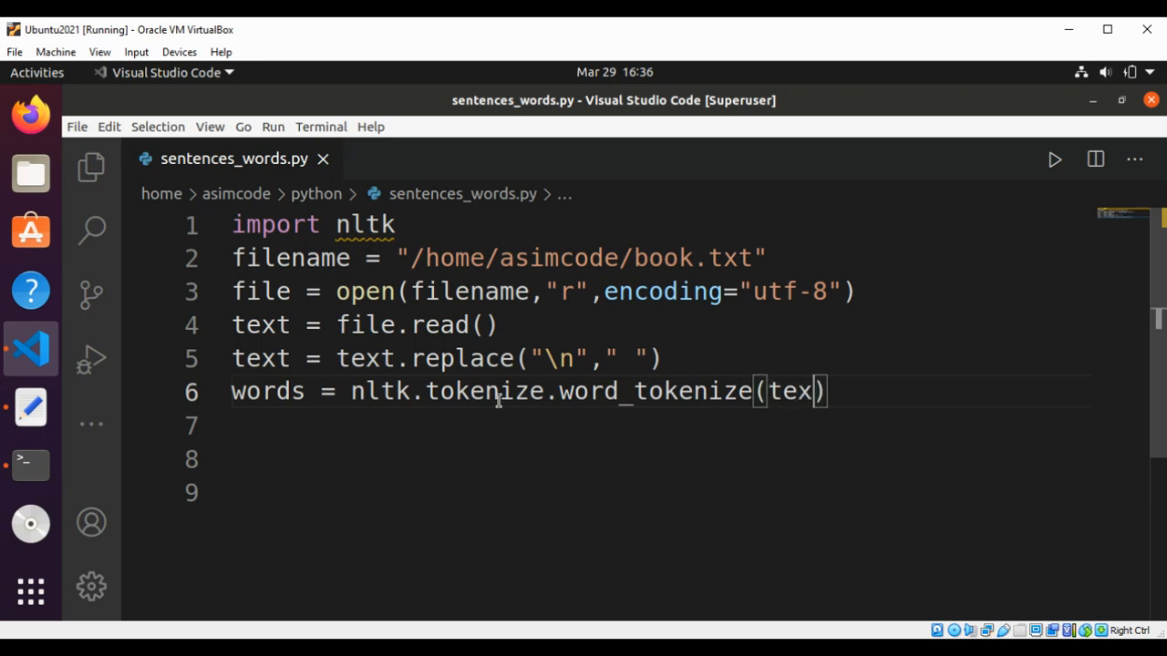
pyautogui.write('t')
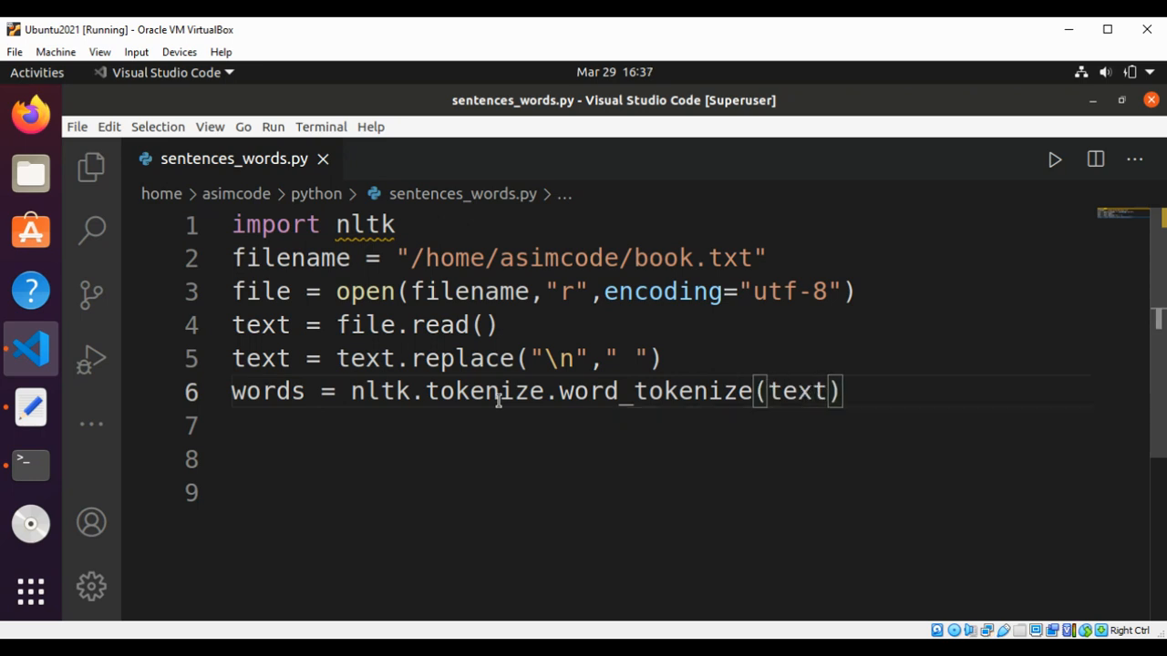
pyautogui.press('Return')
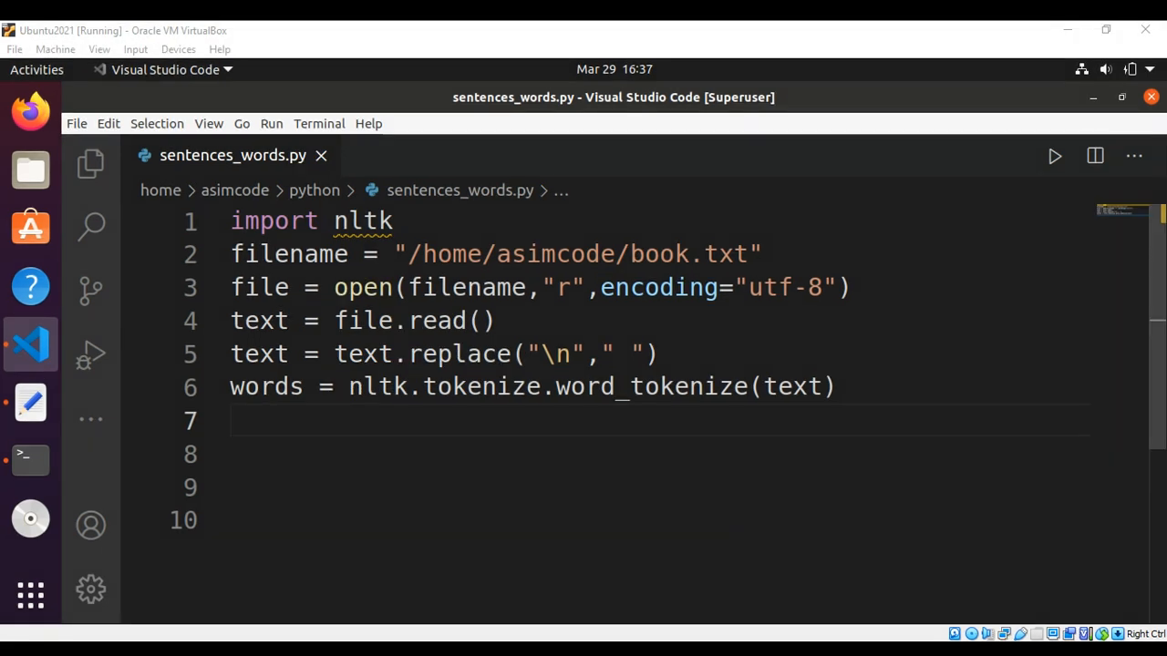
pyautogui.moveTo(412, 483)
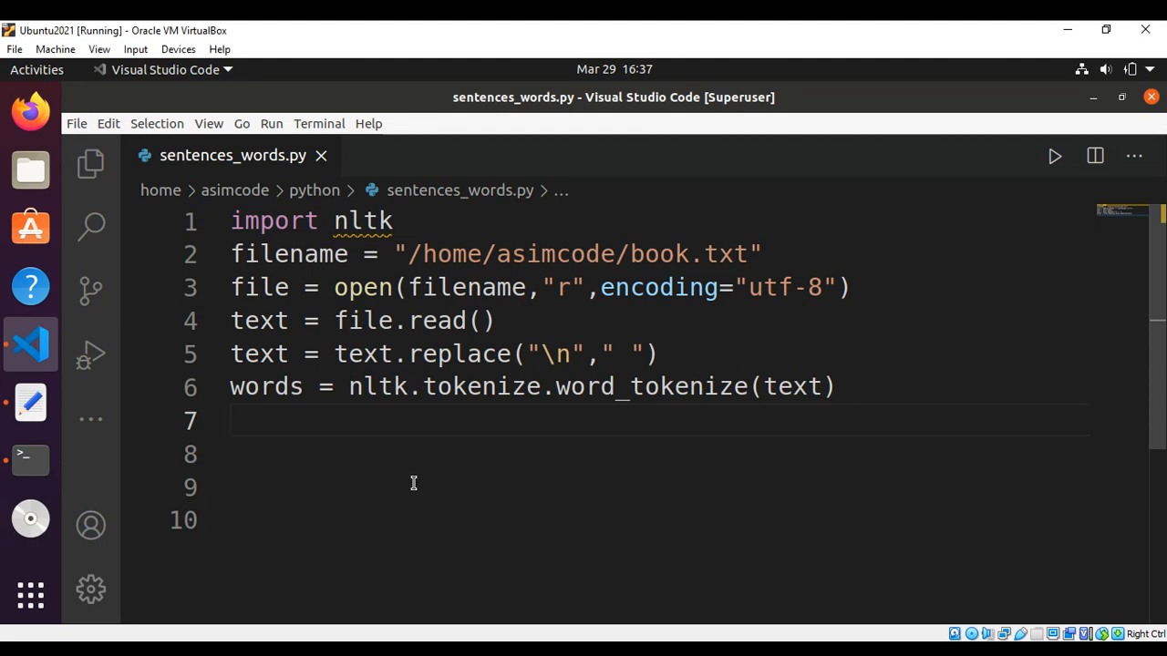
# Add print(words), run the script, and compare the terminal tokens with book.txt
pyautogui.write('print')
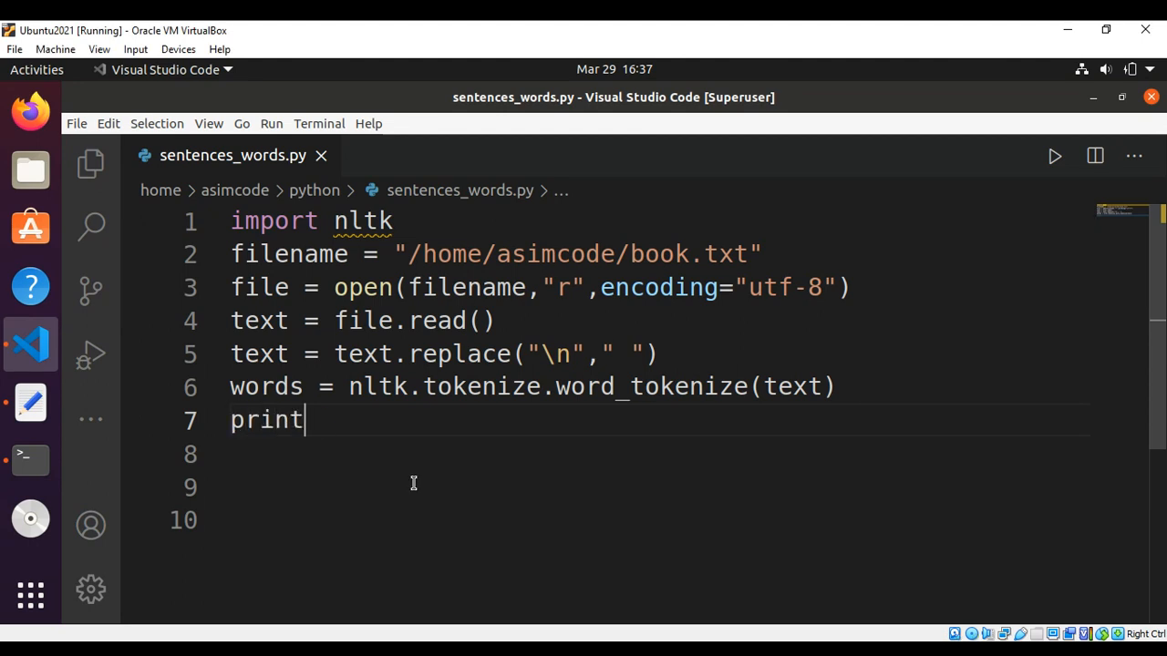
pyautogui.write('(words)')
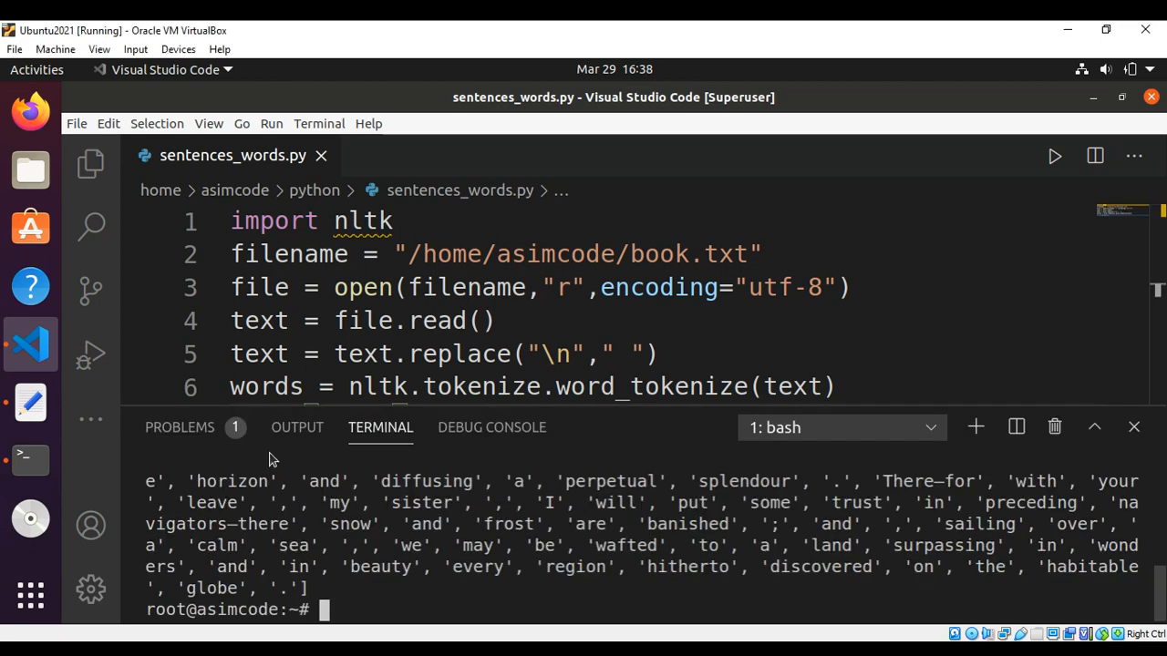
pyautogui.moveTo(29, 402)
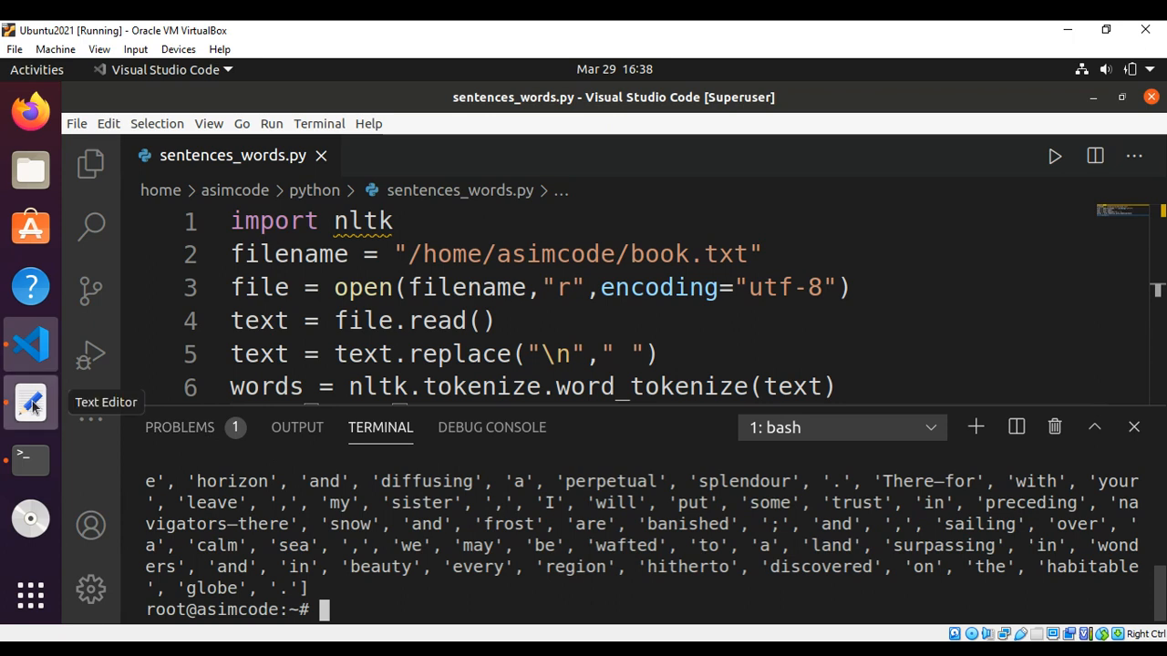
pyautogui.click(30, 403)
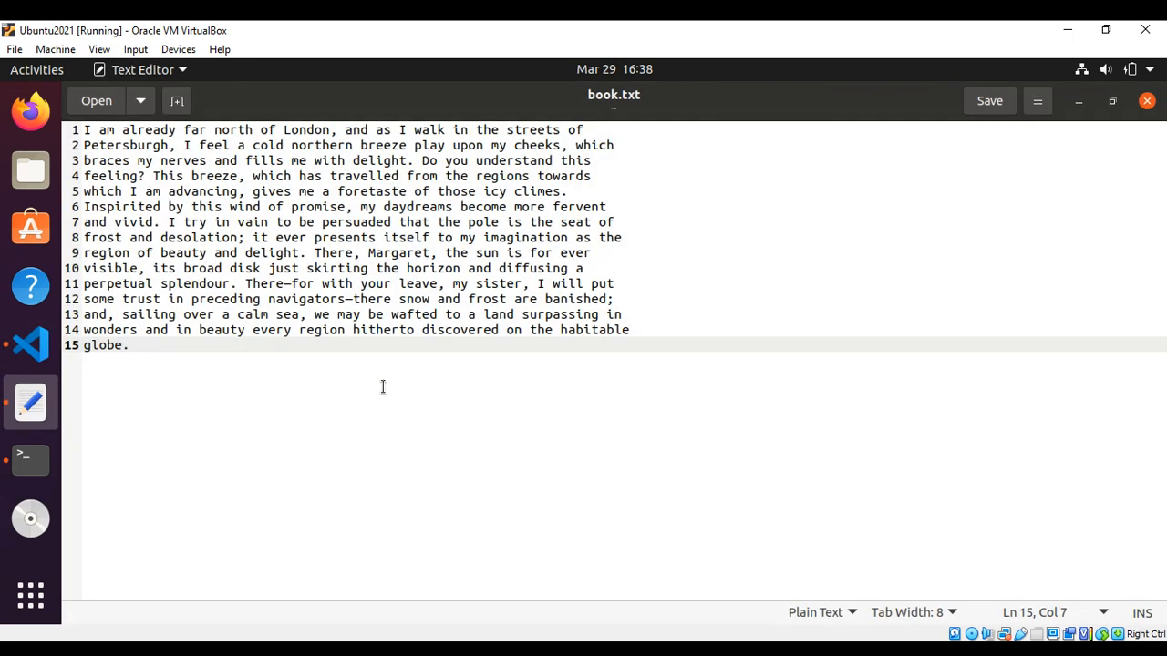
pyautogui.moveTo(29, 344)
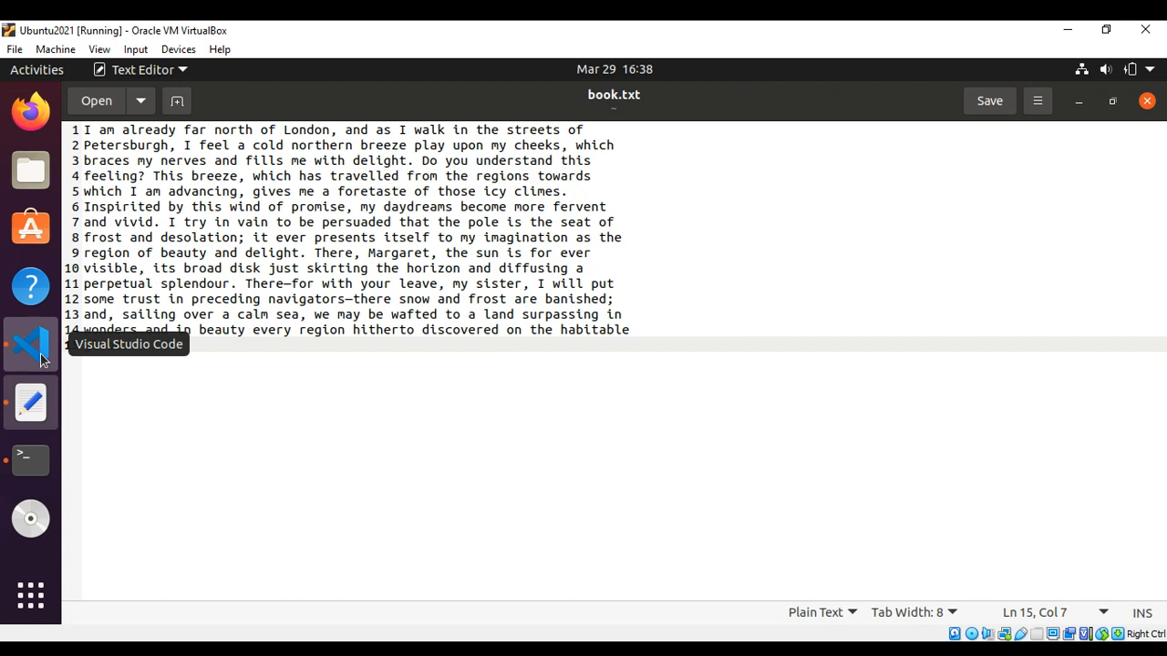
pyautogui.click(29, 344)
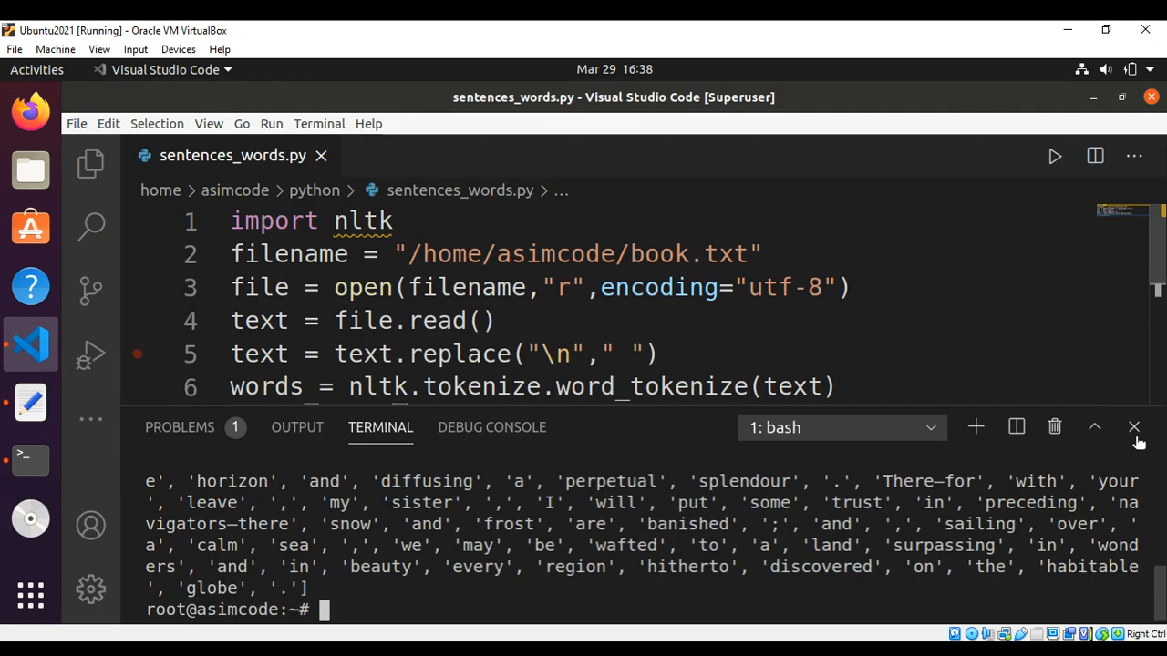